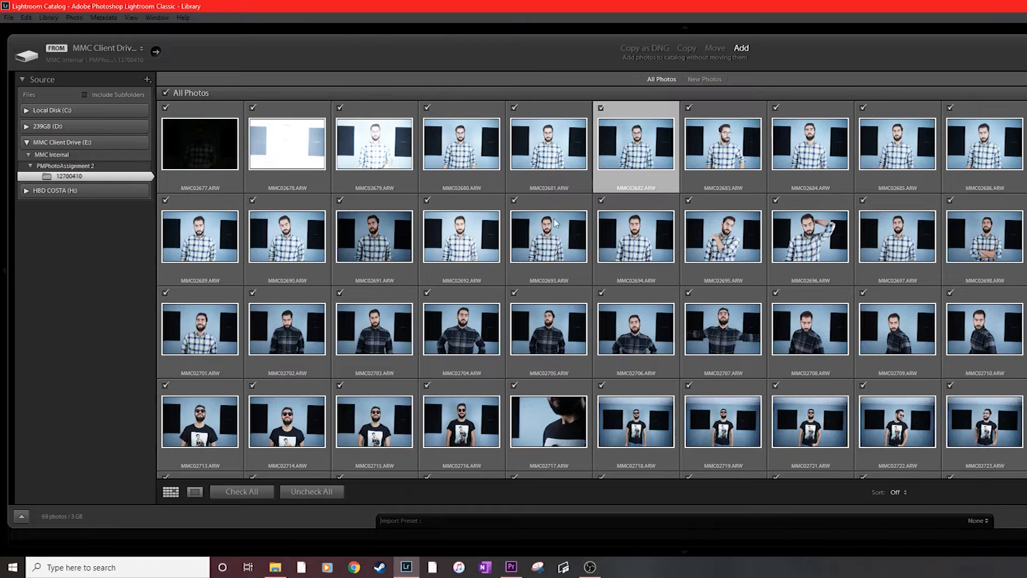
pyautogui.moveTo(1006, 239)
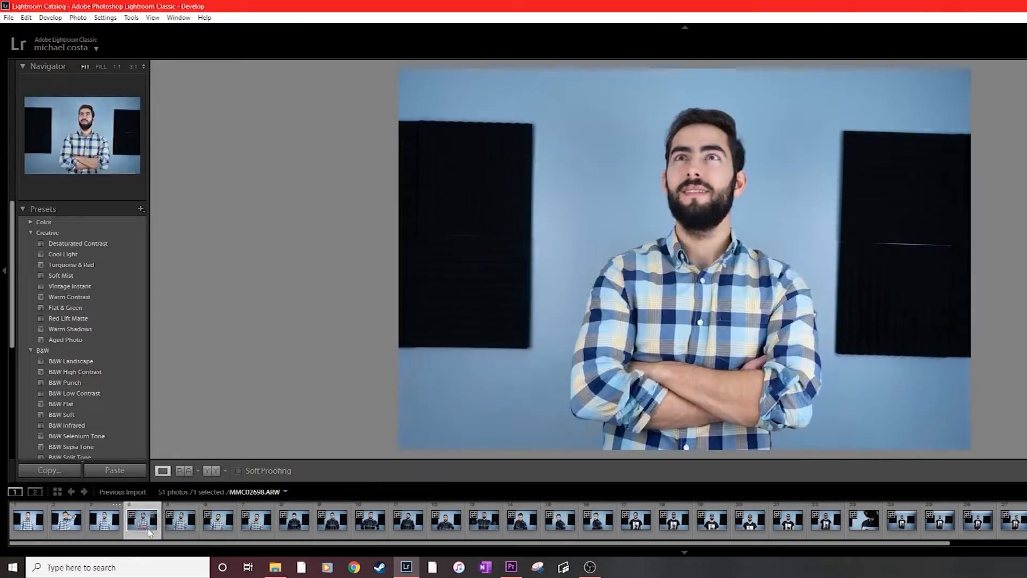
# Review successive filmstrip photos, judging which shots to keep from the 51.
pyautogui.click(257, 531)
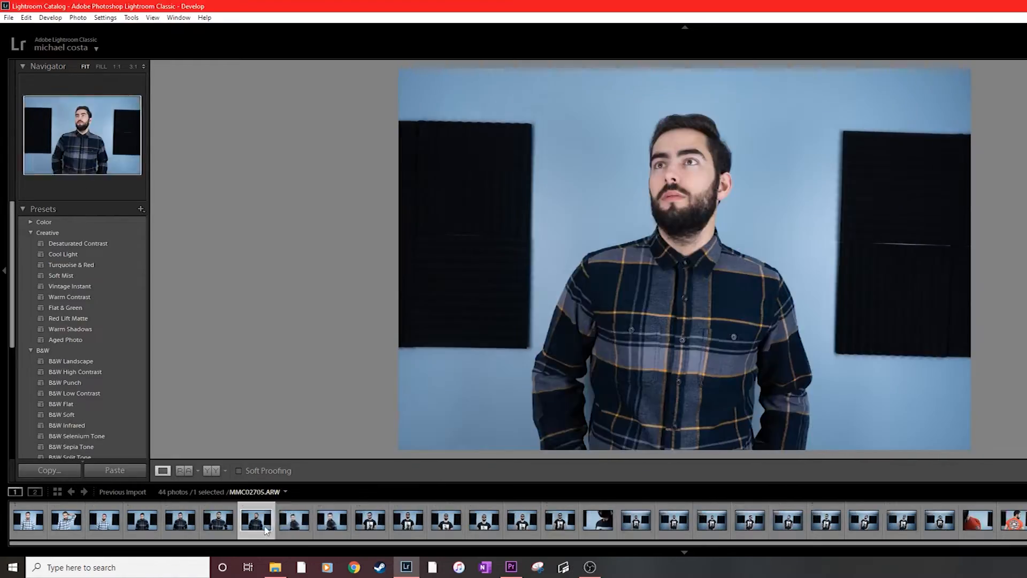
pyautogui.click(741, 522)
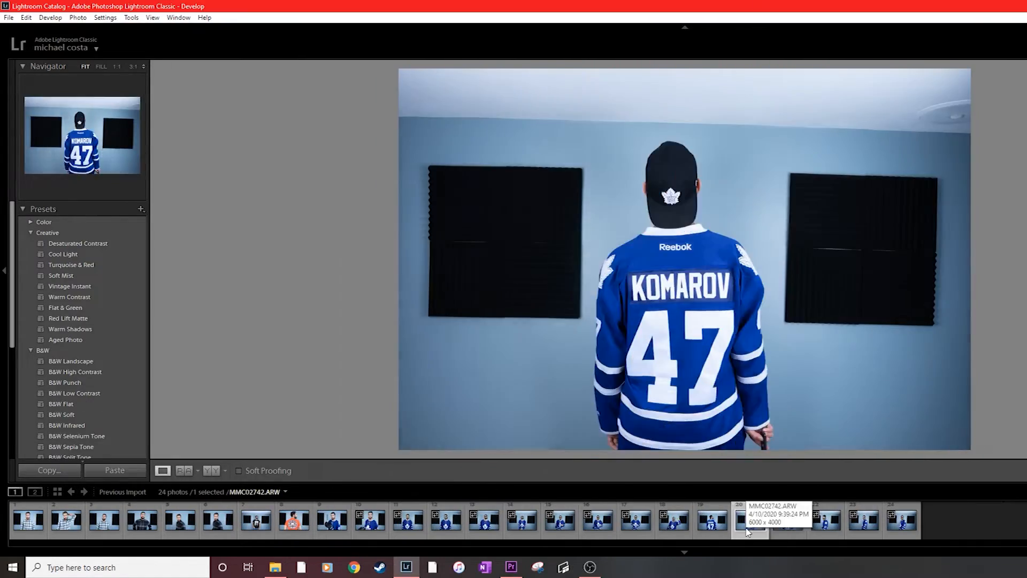
pyautogui.click(408, 523)
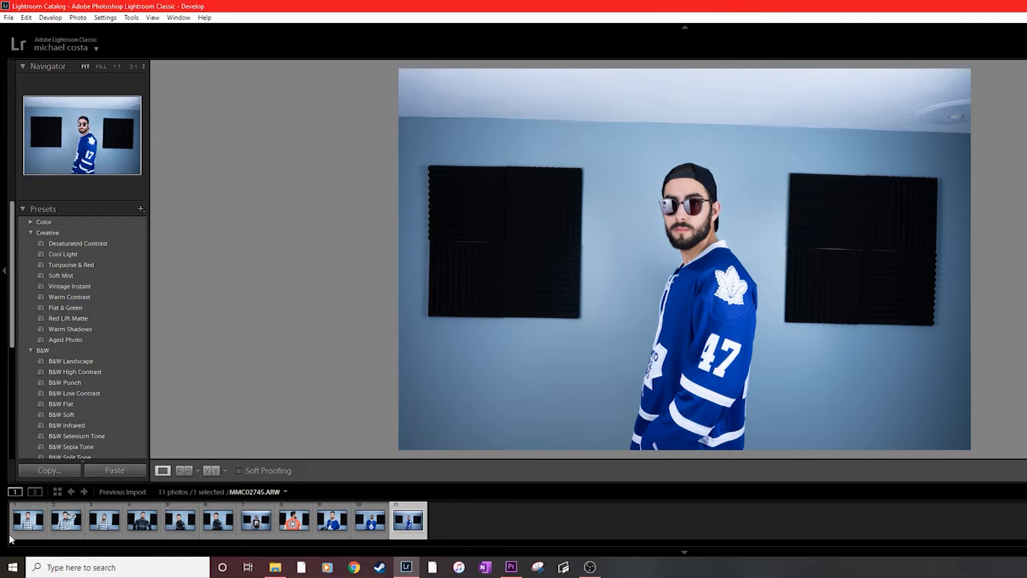
# Compare the remaining photos, drop a weaker one, and land on the orange-shirt pick.
pyautogui.click(28, 520)
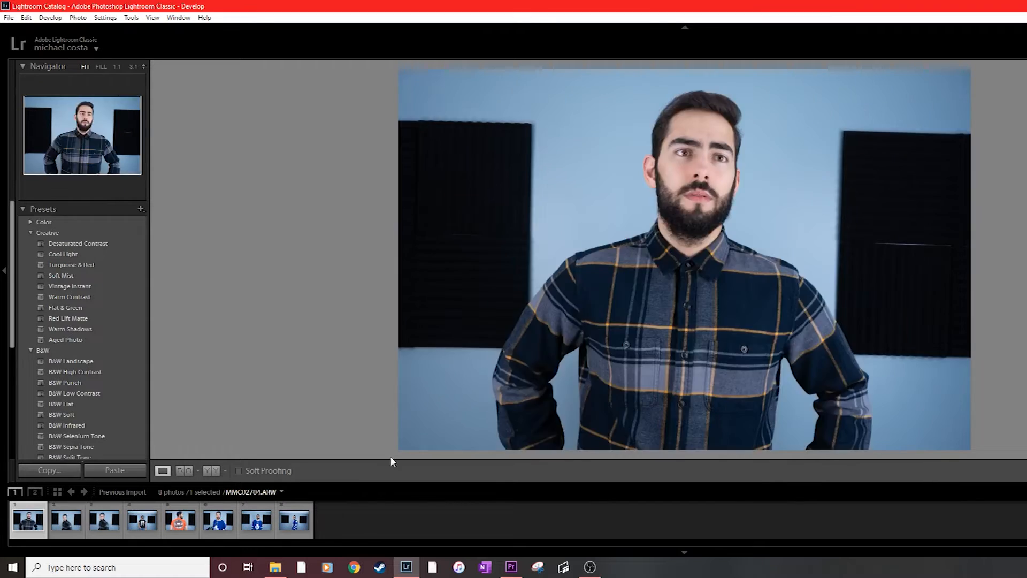
pyautogui.click(142, 521)
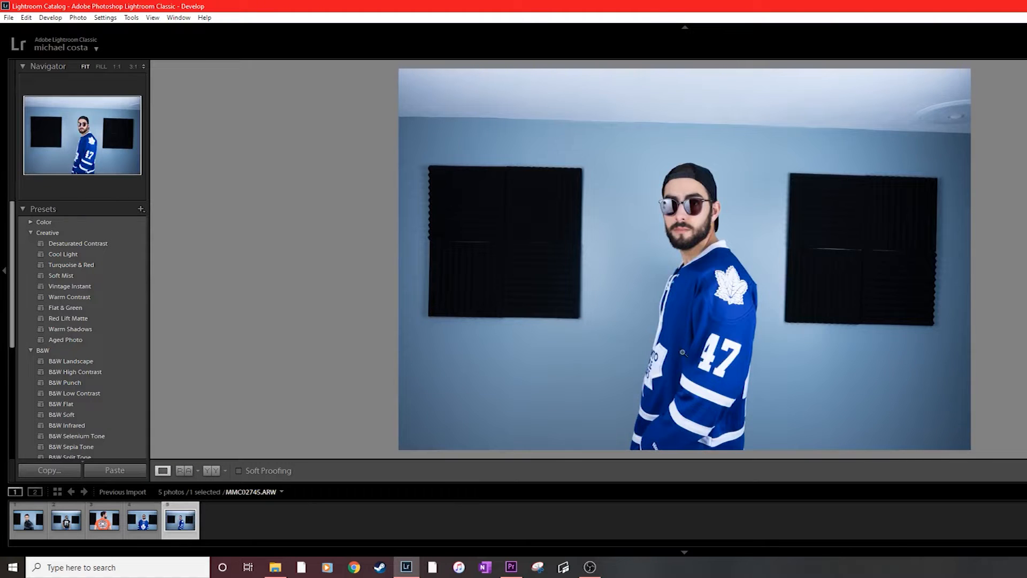
pyautogui.click(141, 521)
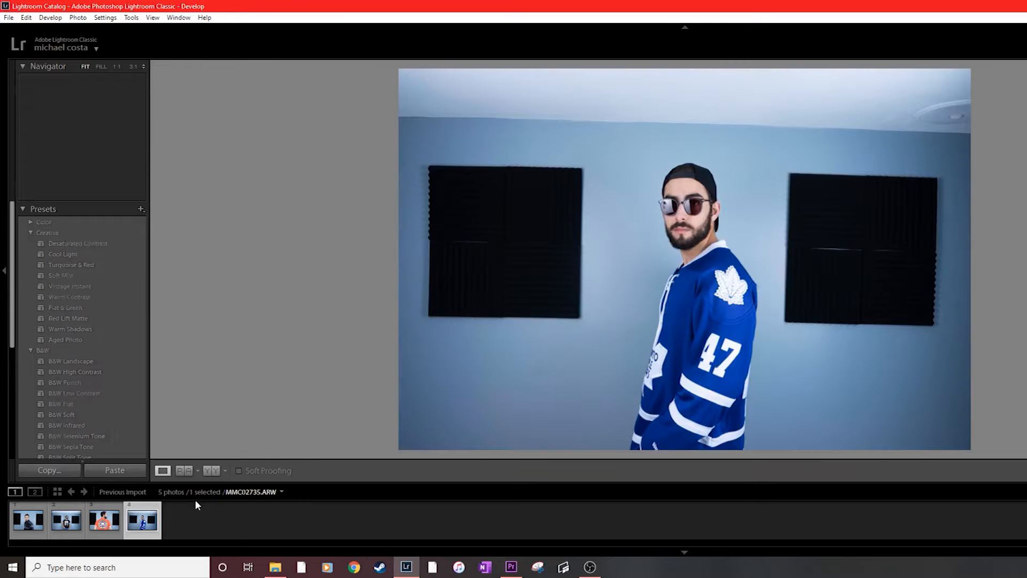
pyautogui.click(26, 520)
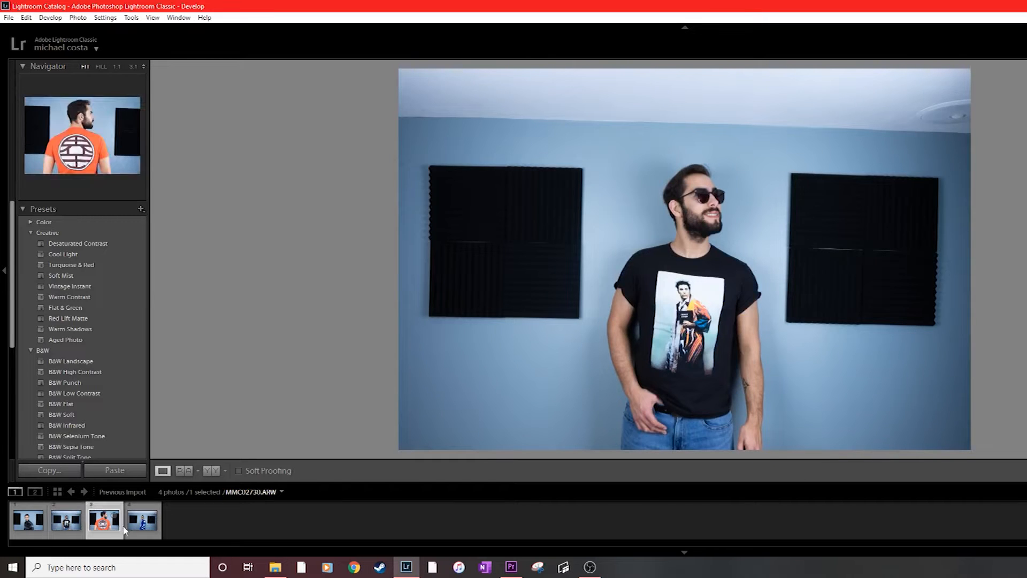
pyautogui.click(142, 520)
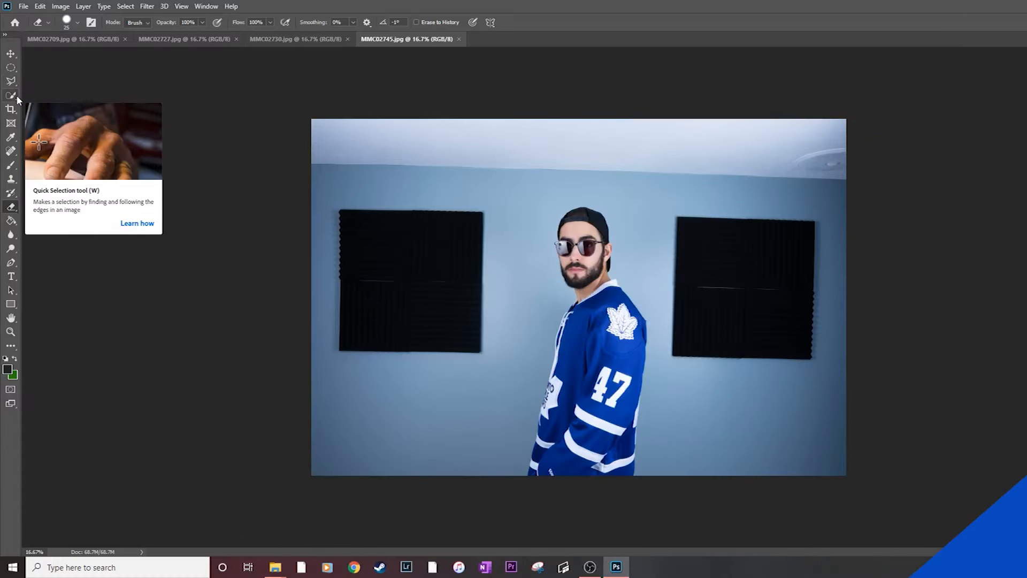
# Select the jersey man with Object Selection, remove his background, then switch to MMC02730.
pyautogui.click(9, 94)
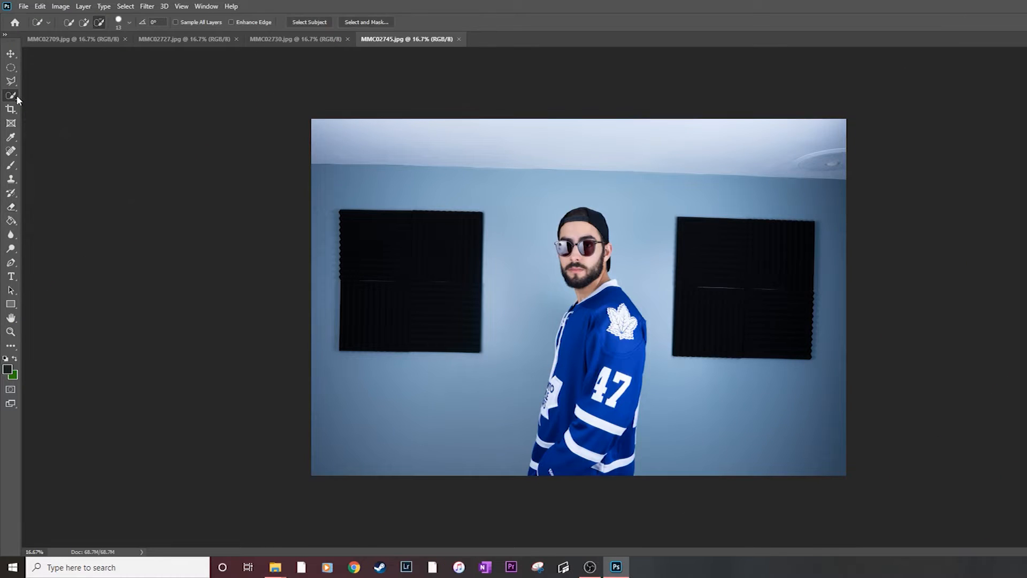
pyautogui.click(11, 95)
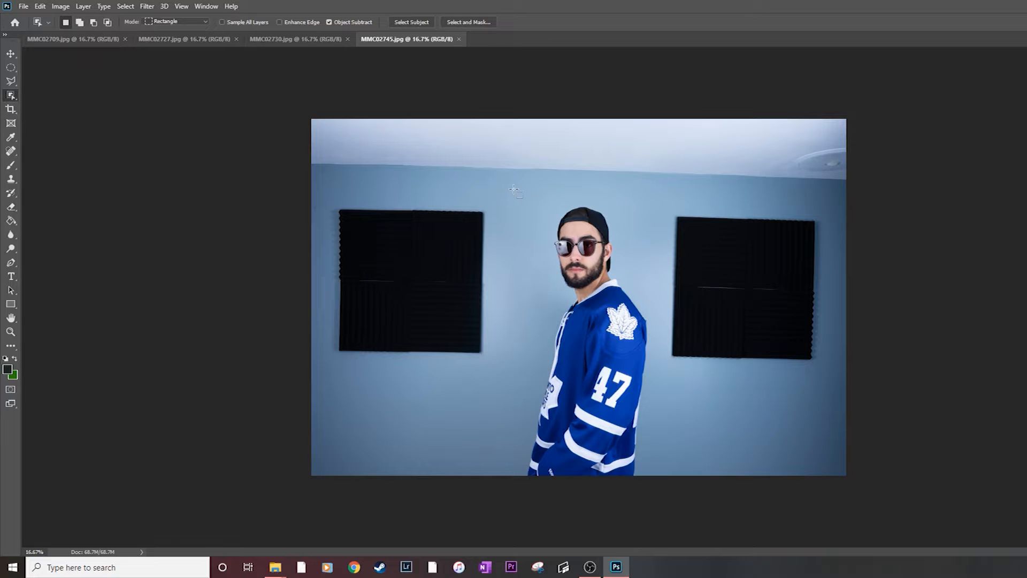
pyautogui.moveTo(515, 189); pyautogui.dragTo(658, 477)
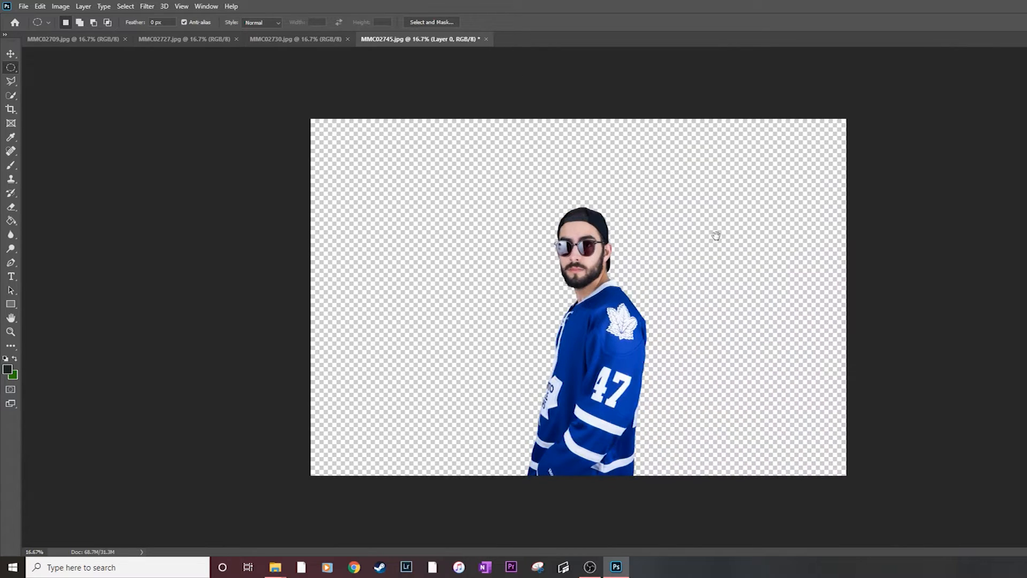
pyautogui.click(300, 39)
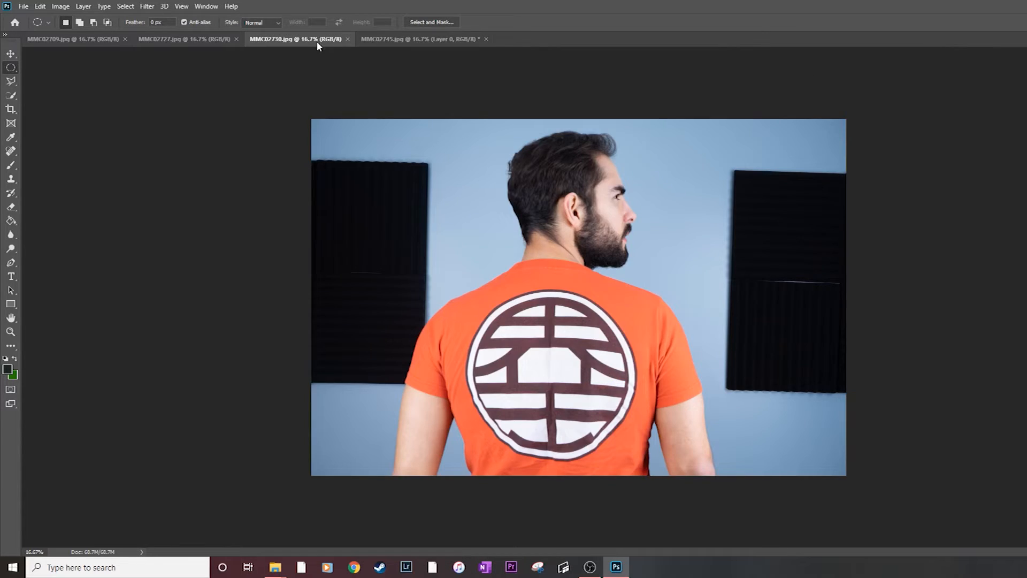
pyautogui.moveTo(306, 188)
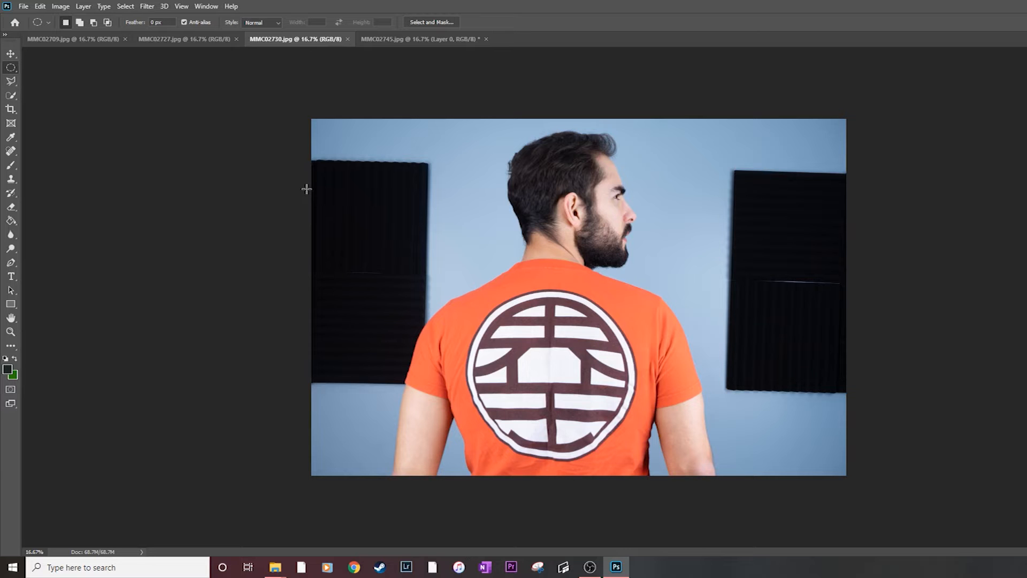